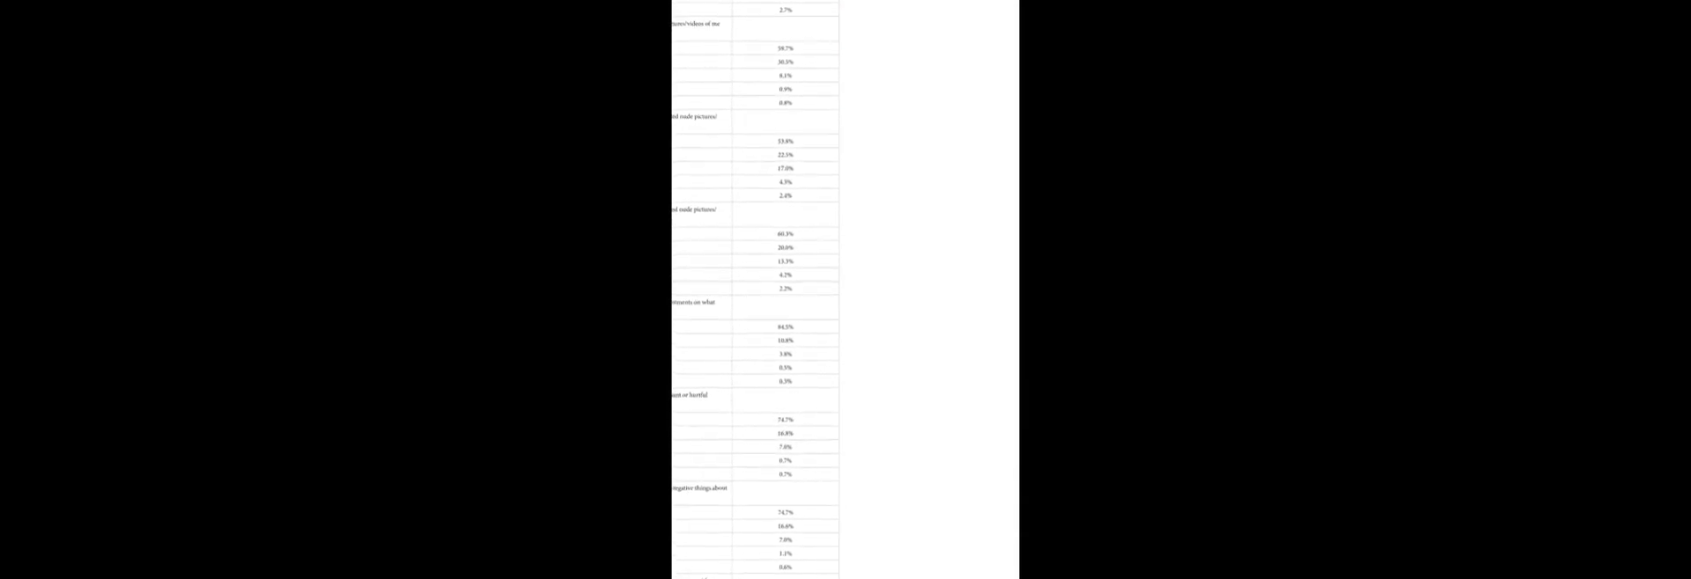
scroll(down, 3)
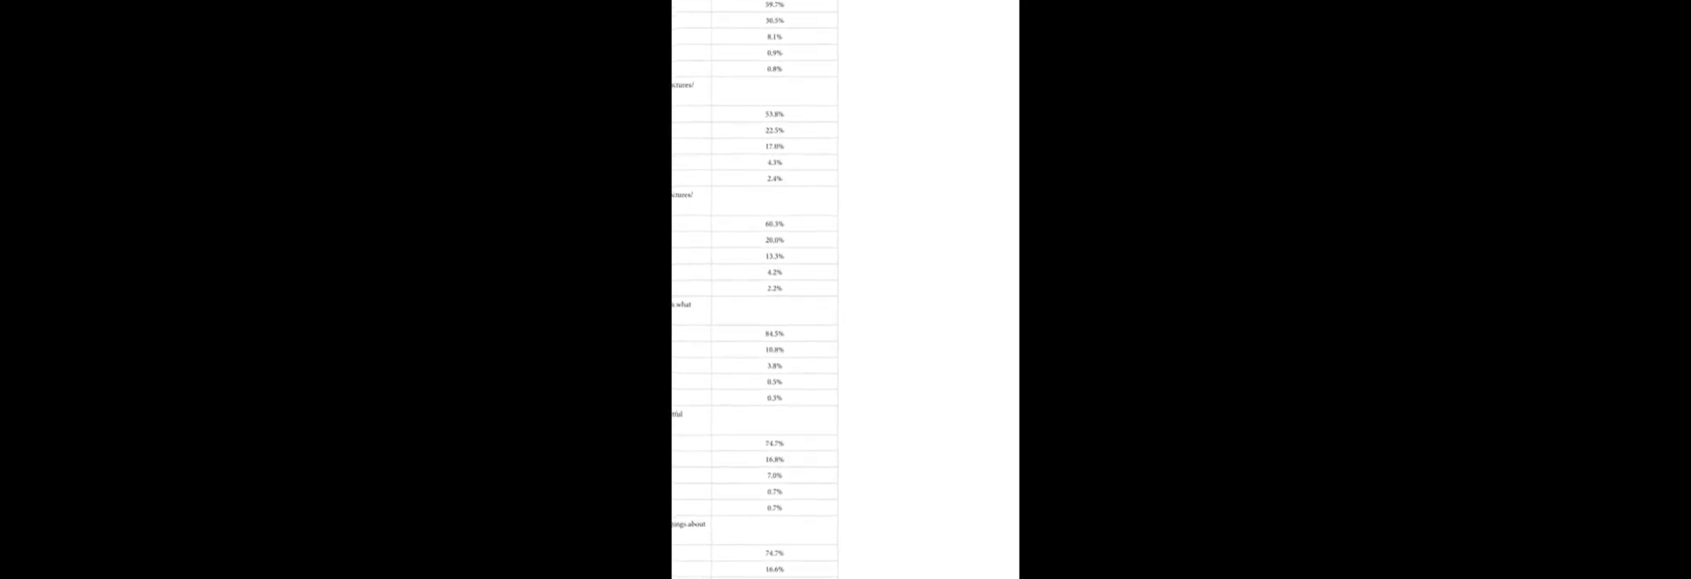
scroll(down, 3)
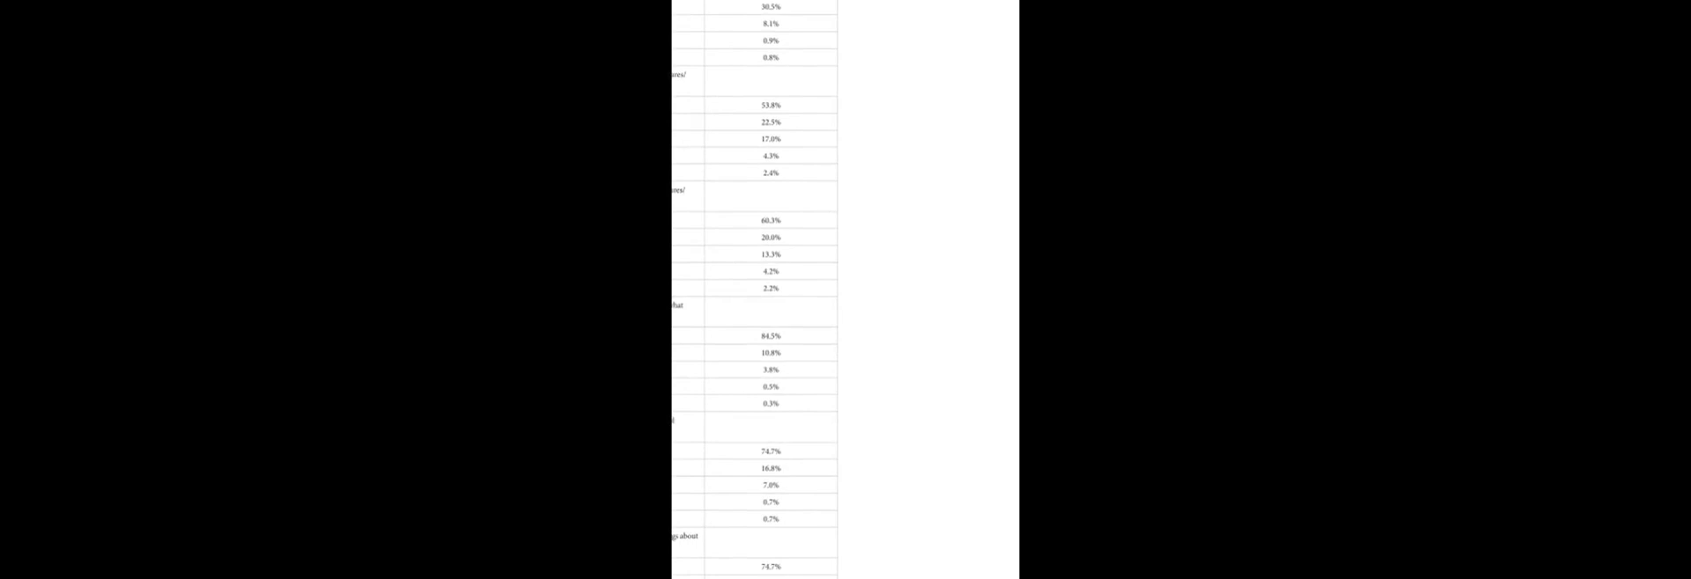
scroll(down, 3)
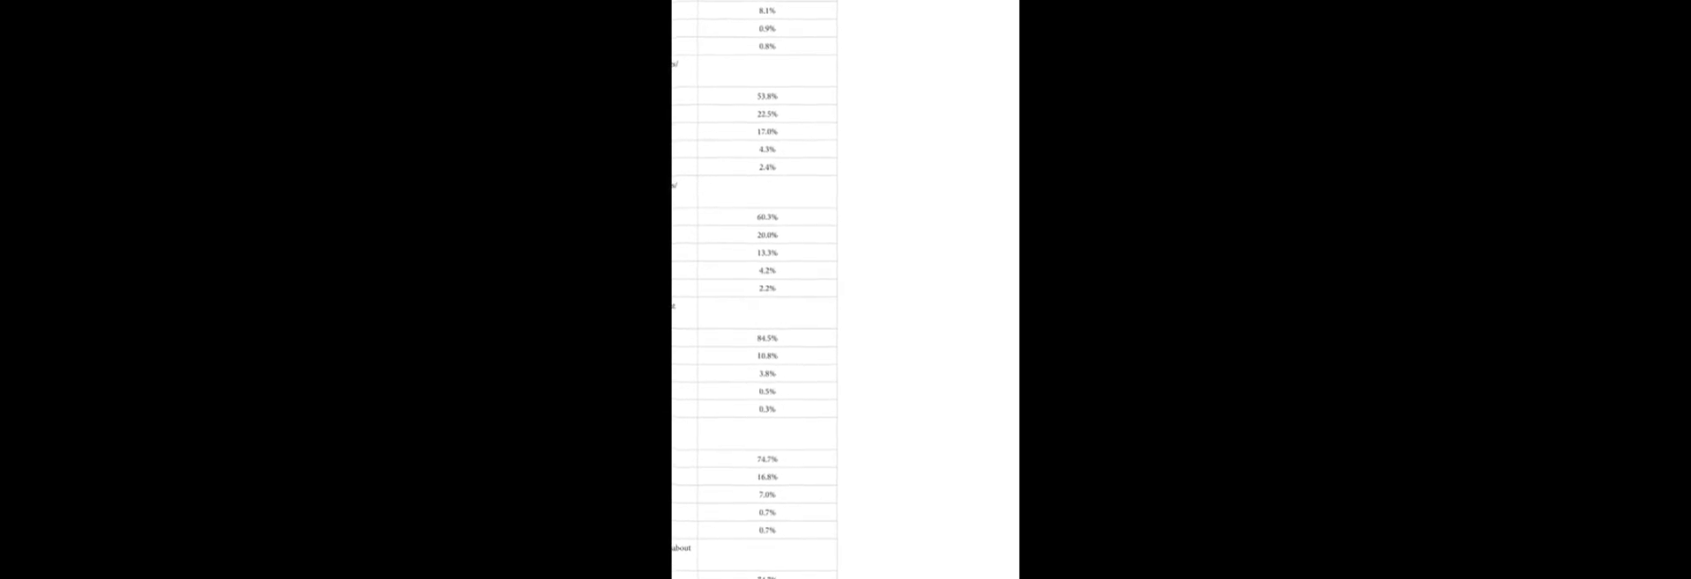
scroll(down, 3)
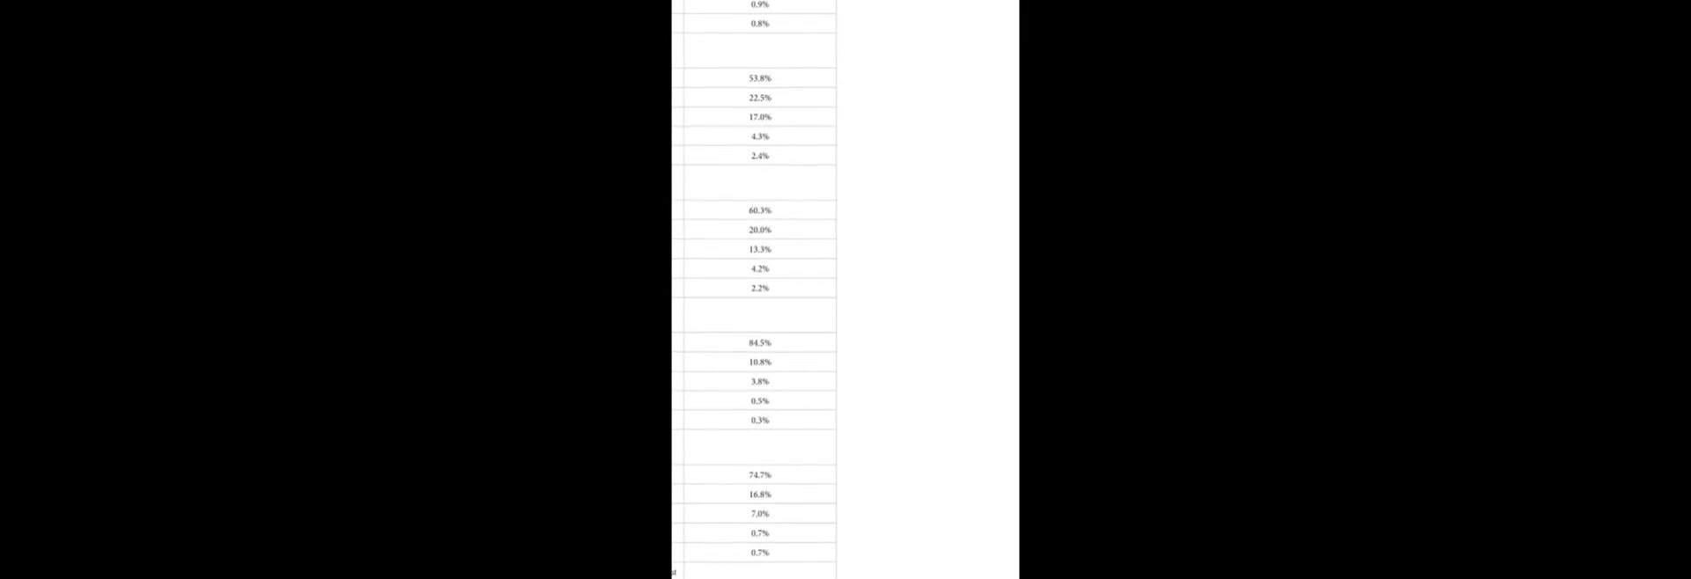
scroll(down, 3)
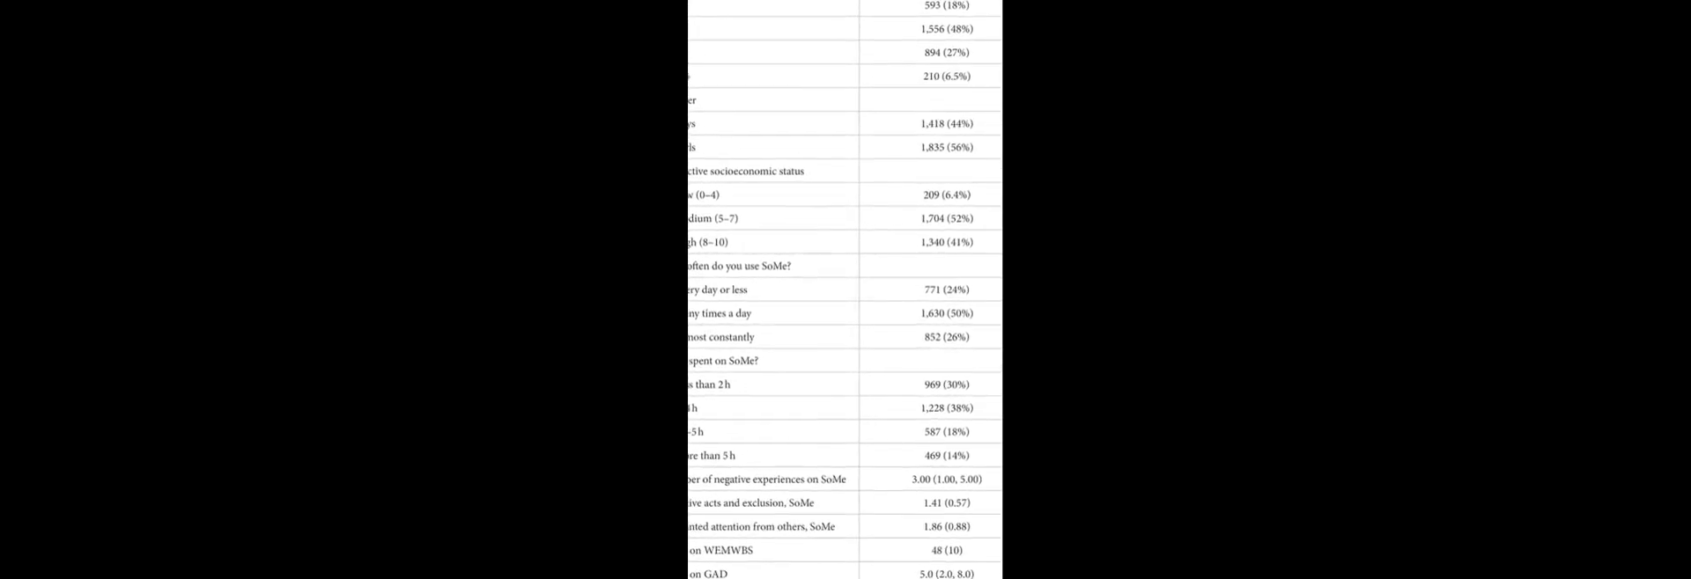
scroll(down, 3)
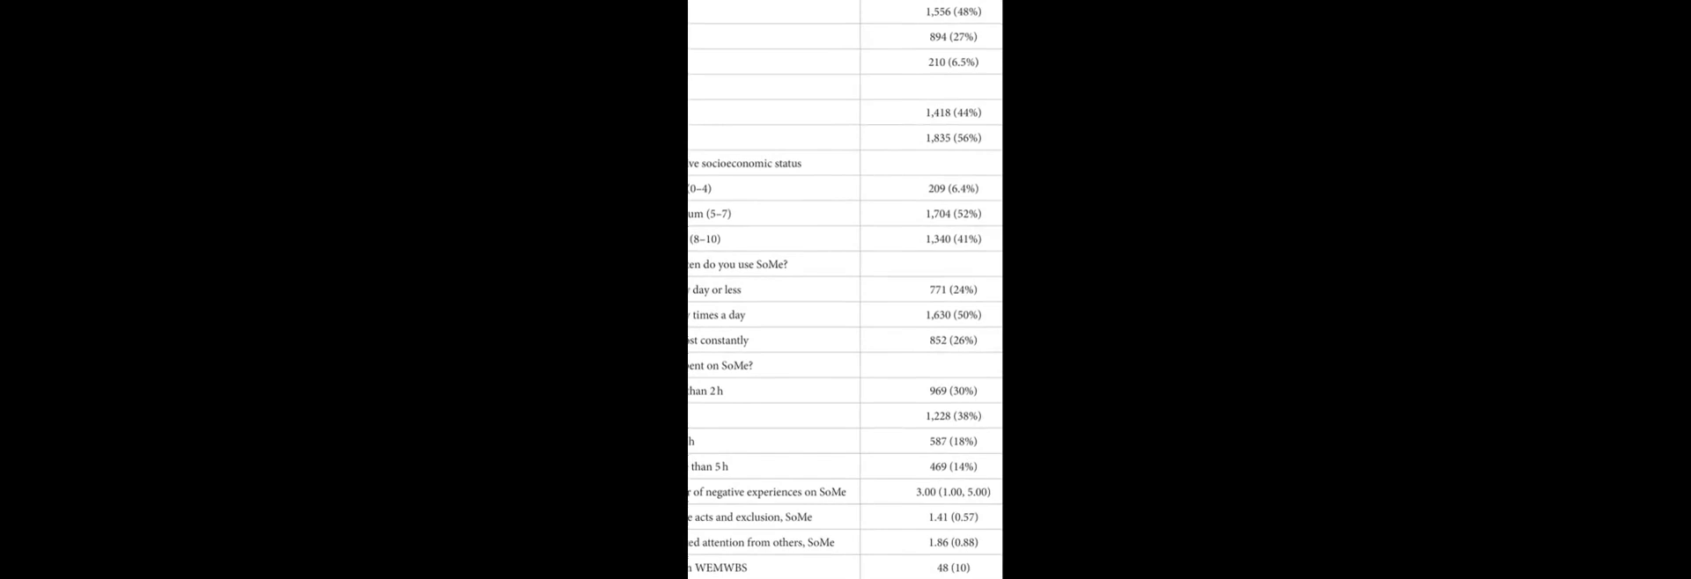
scroll(down, 3)
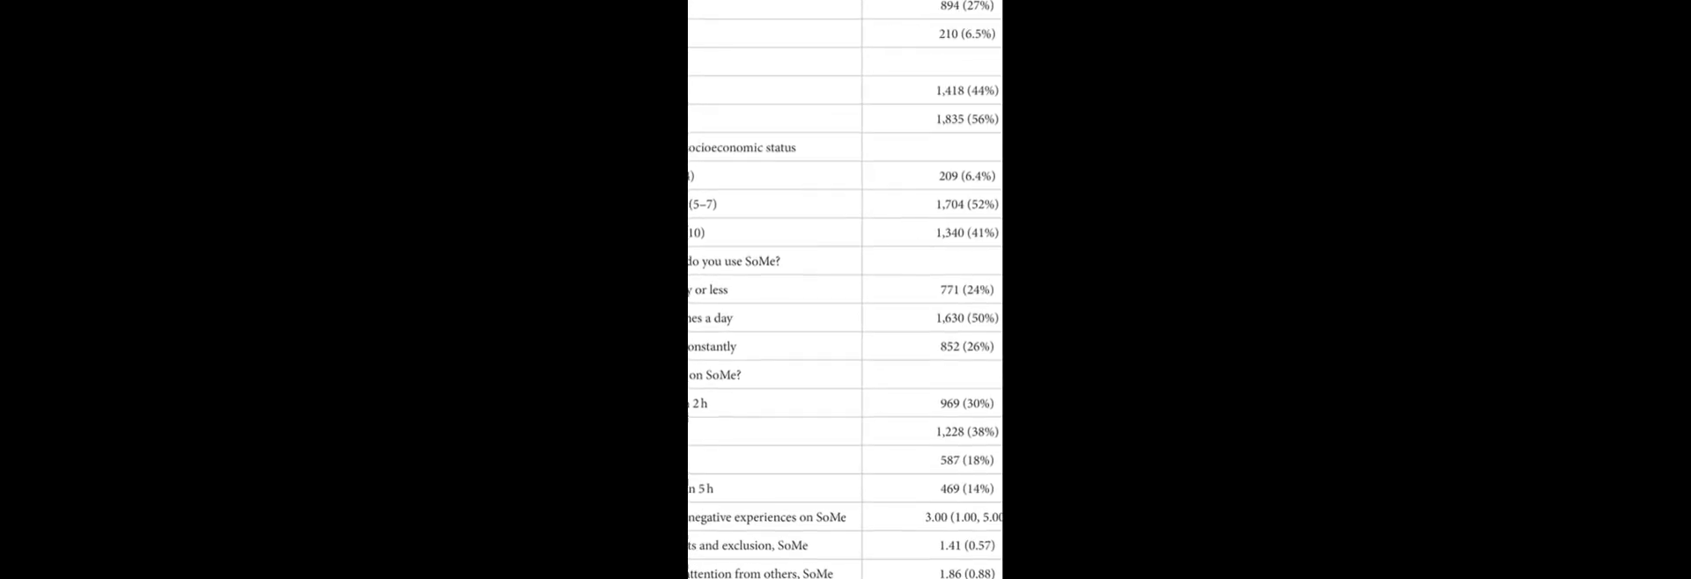
scroll(down, 3)
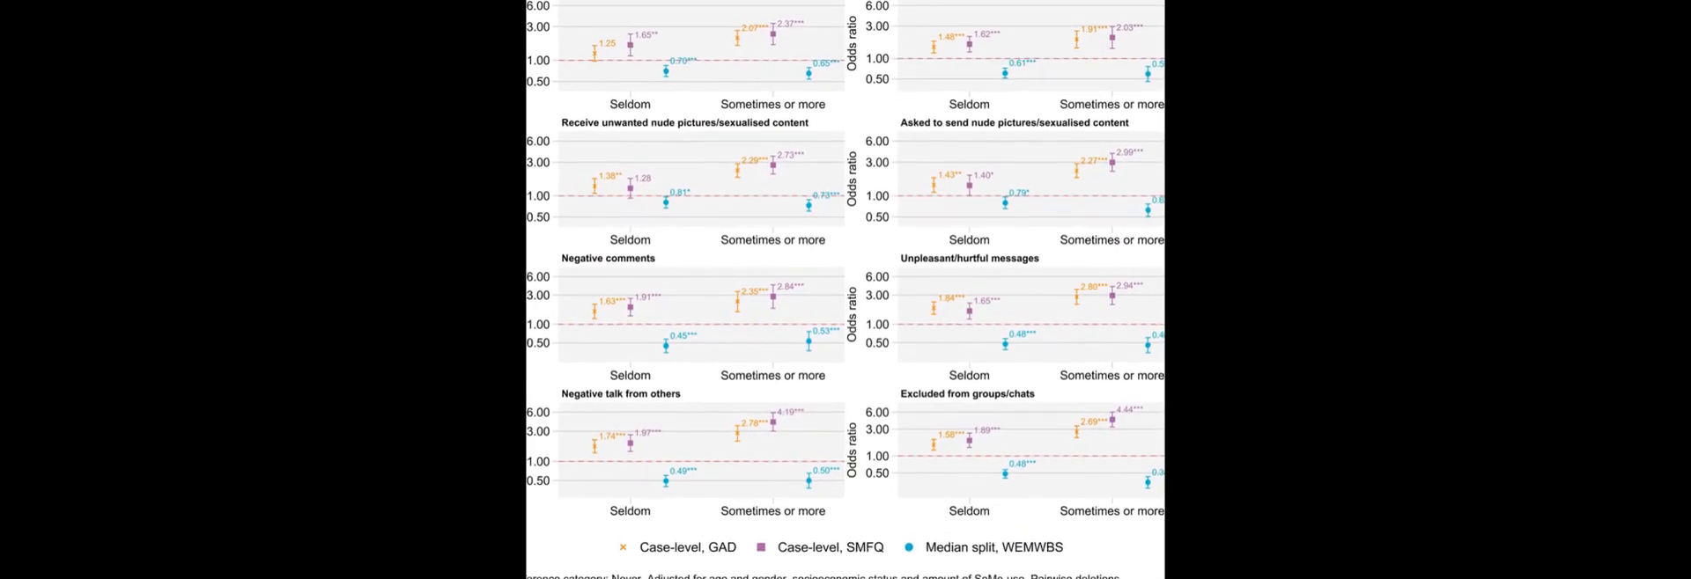
scroll(down, 3)
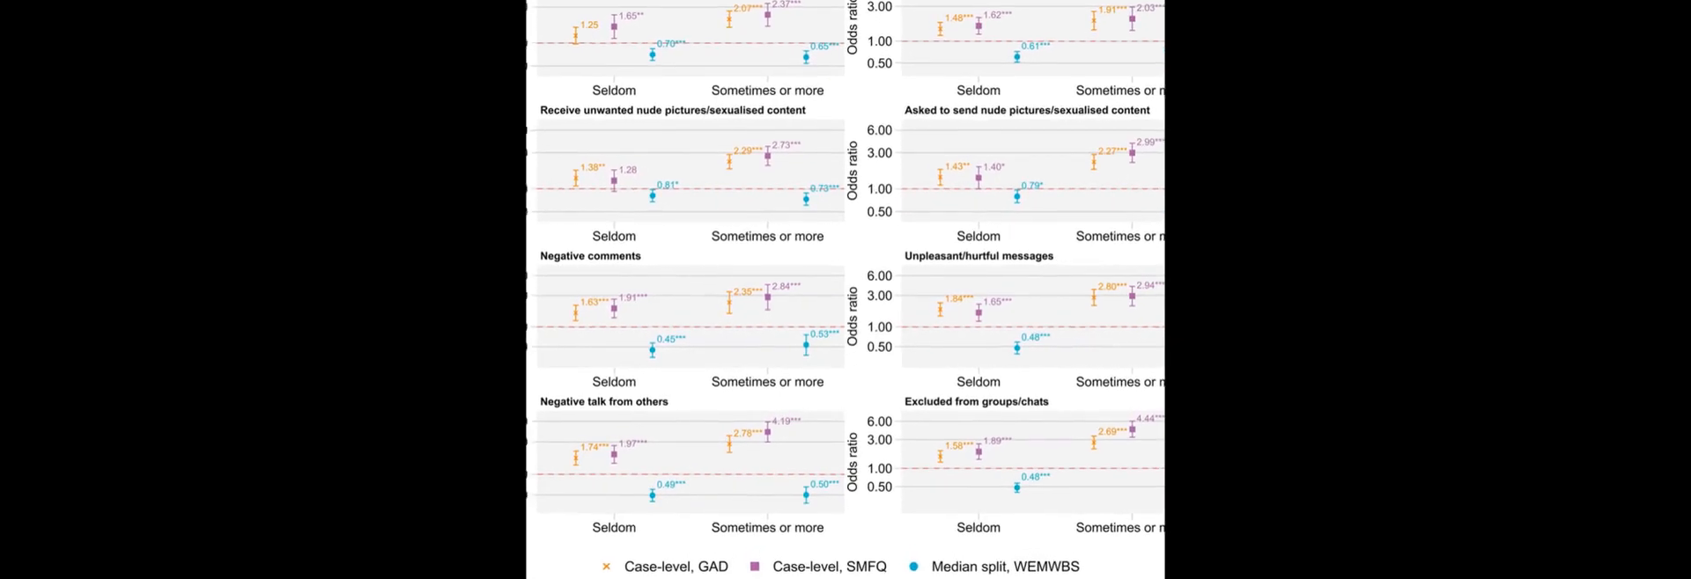
scroll(down, 3)
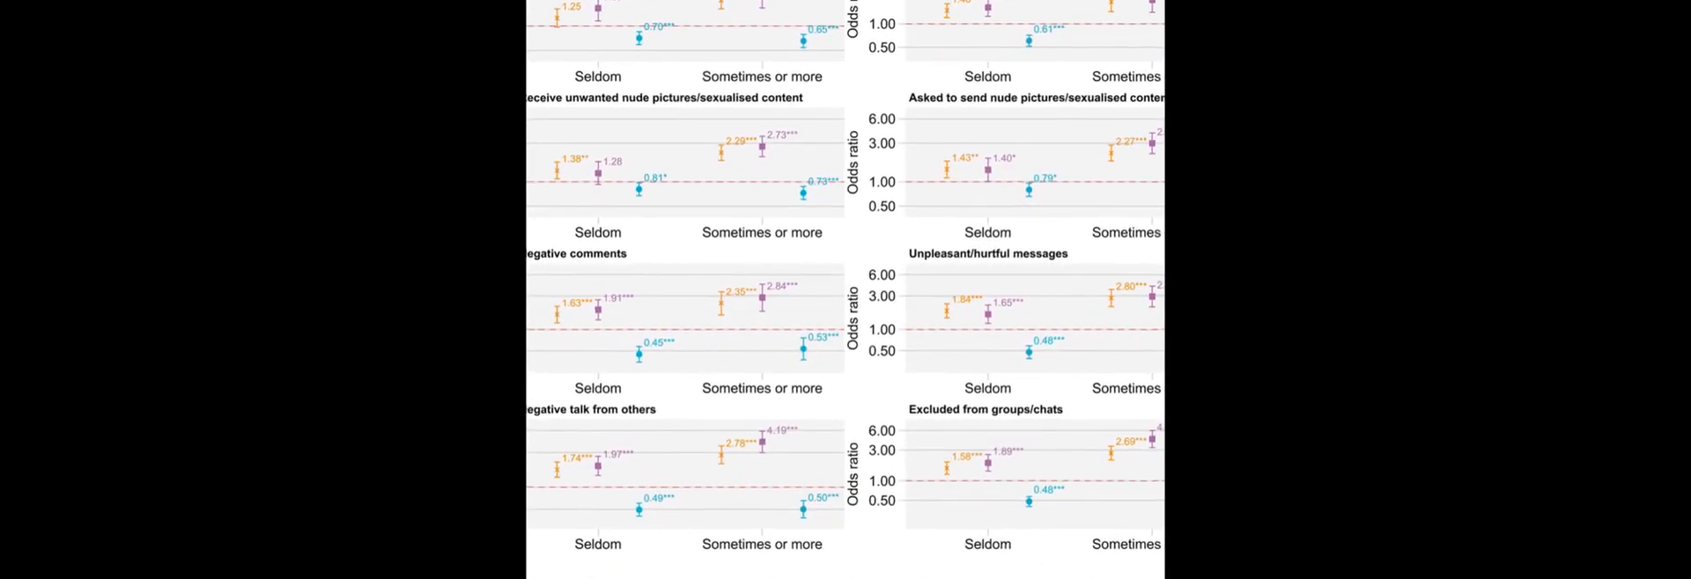